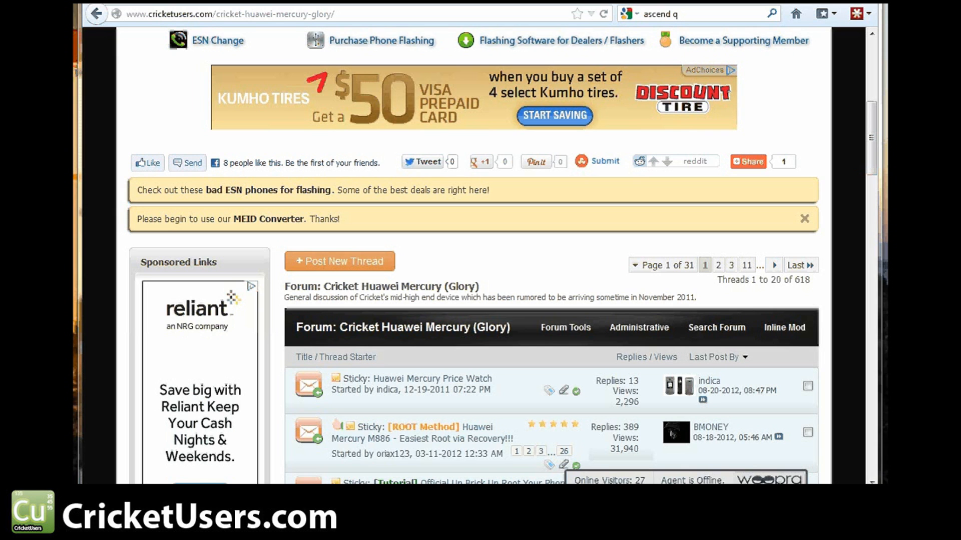
- Scroll through the Mercury ICS ROM post's warnings, eight-part download links and upgrade steps
scroll("down", 3)
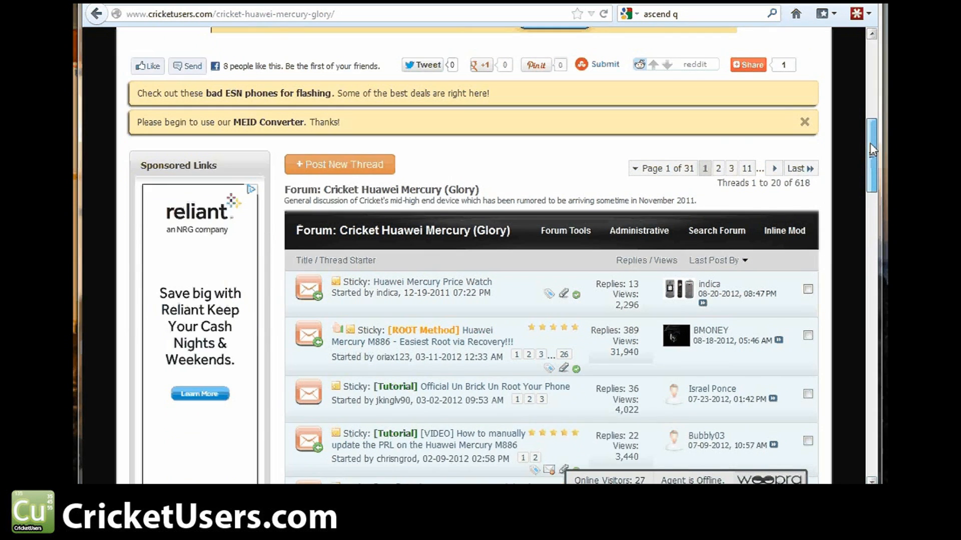
scroll("down", 3)
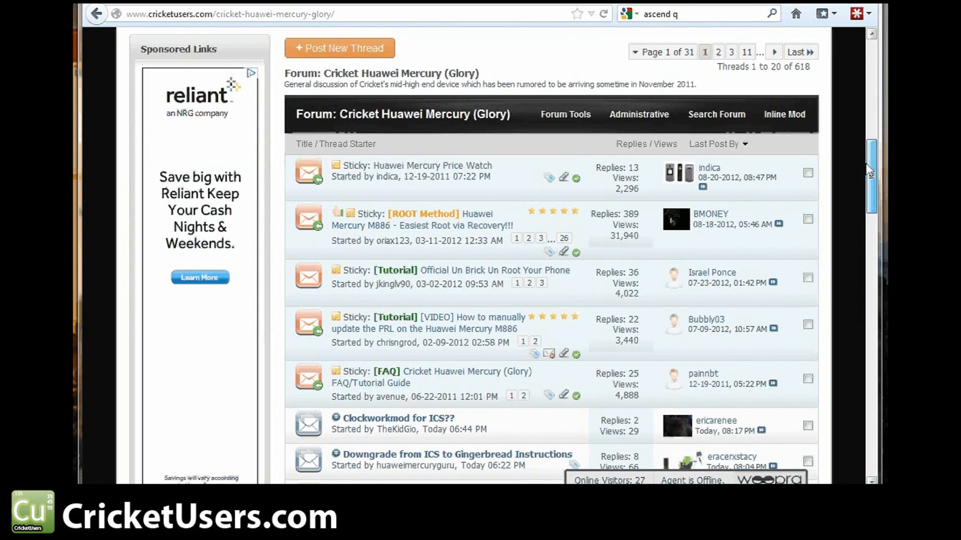
scroll("down", 3)
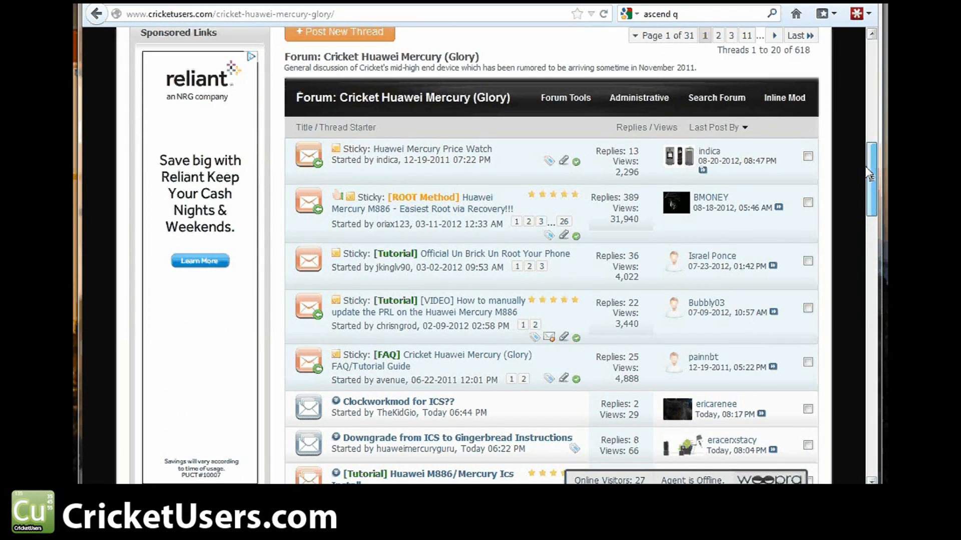
scroll("down", 3)
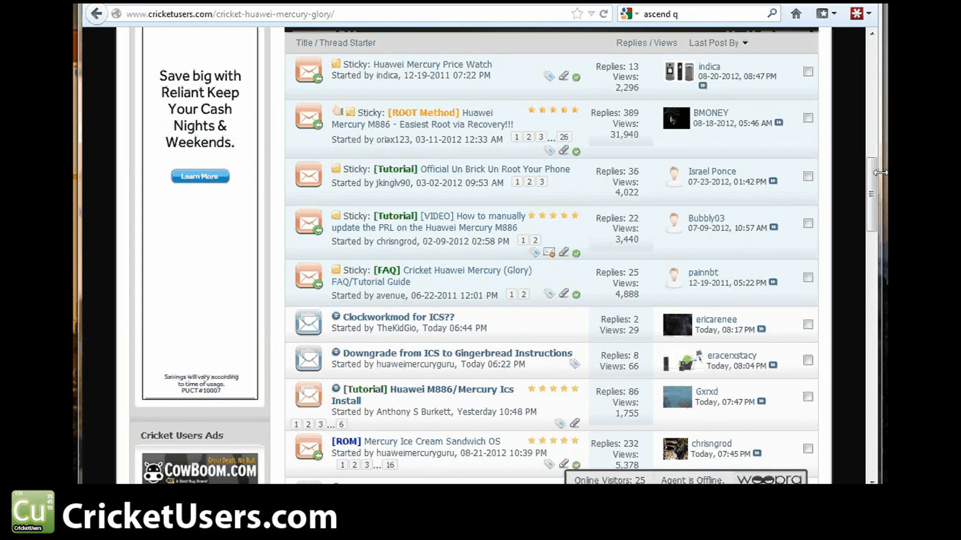
scroll("down", 3)
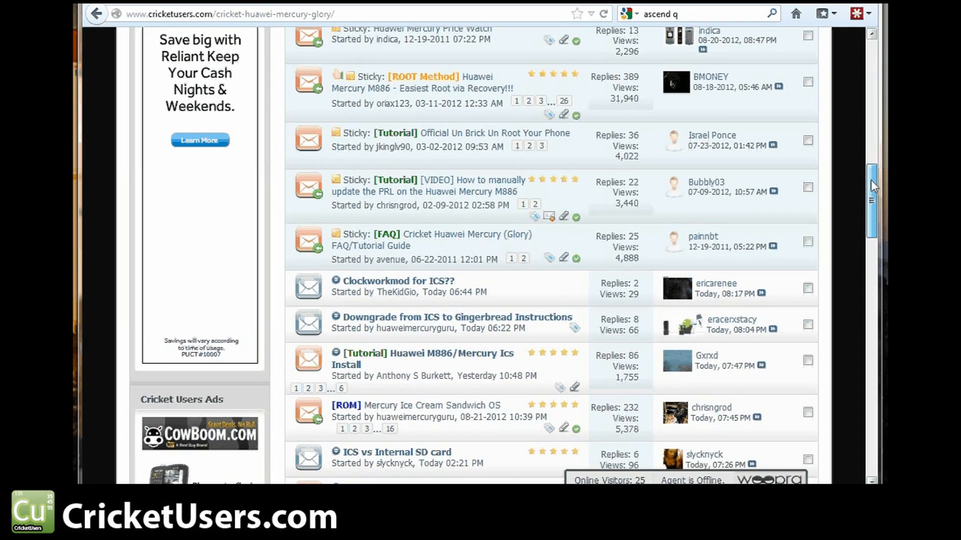
scroll("down", 3)
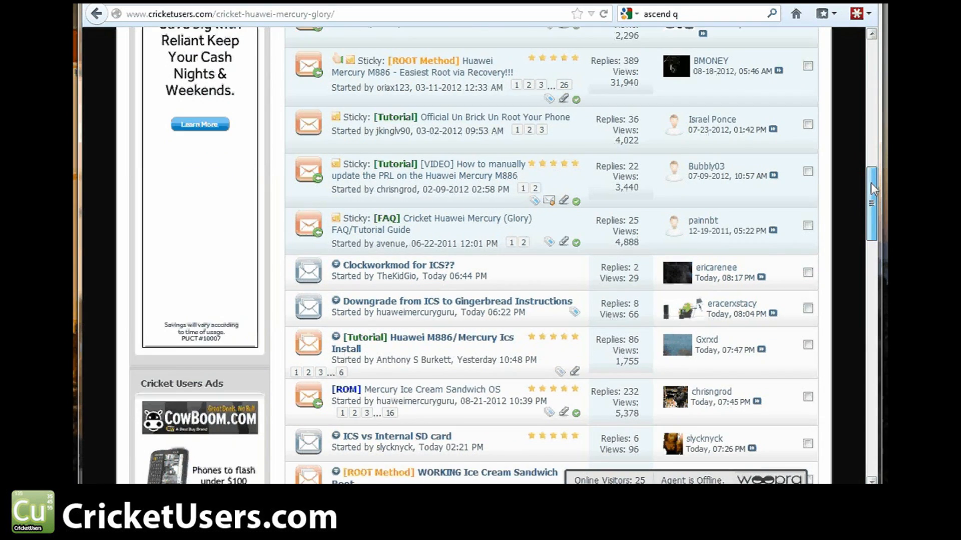
scroll("down", 3)
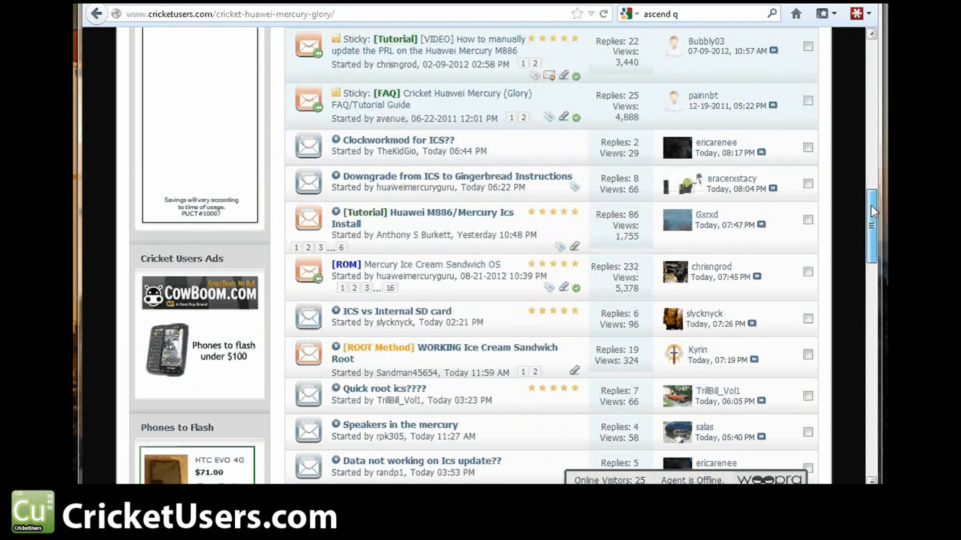
scroll("down", 3)
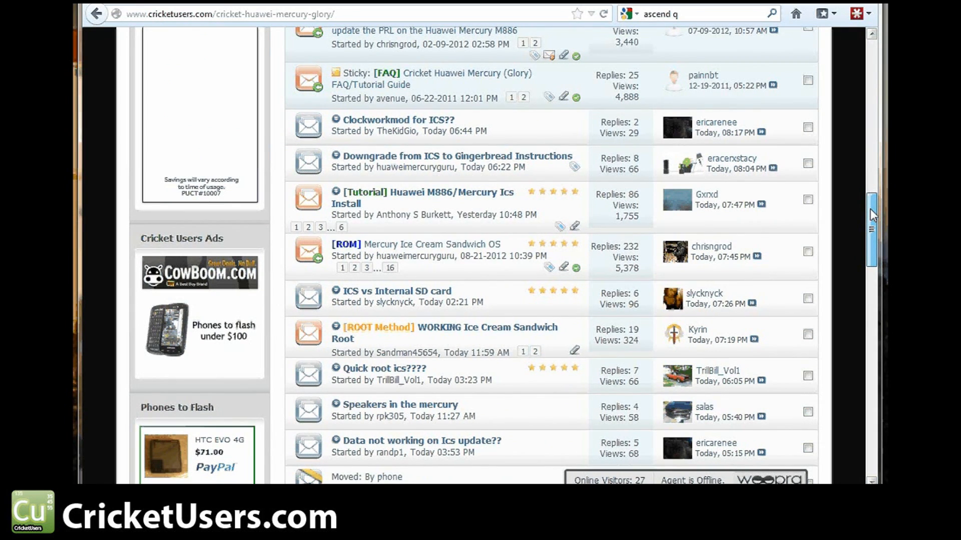
scroll("down", 3)
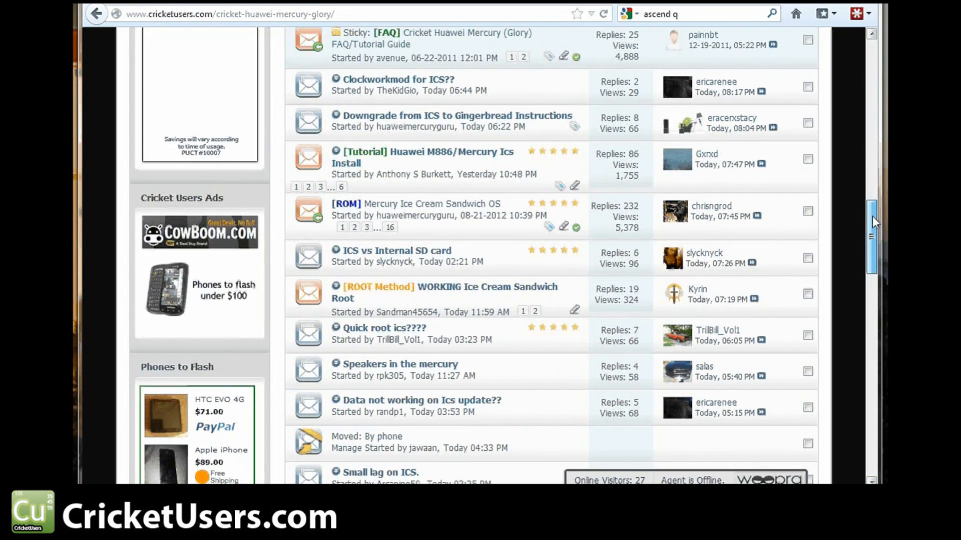
scroll("down", 3)
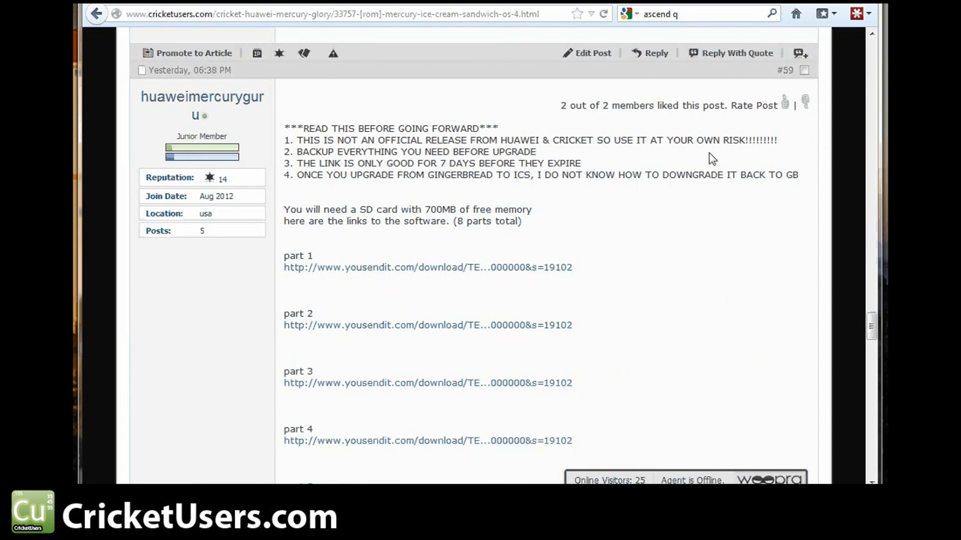
scroll("down", 3)
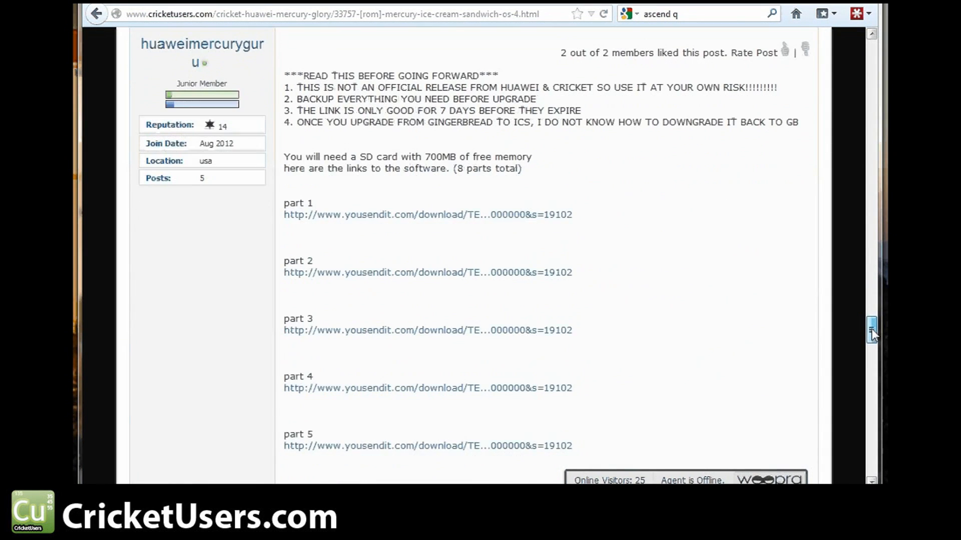
scroll("down", 3)
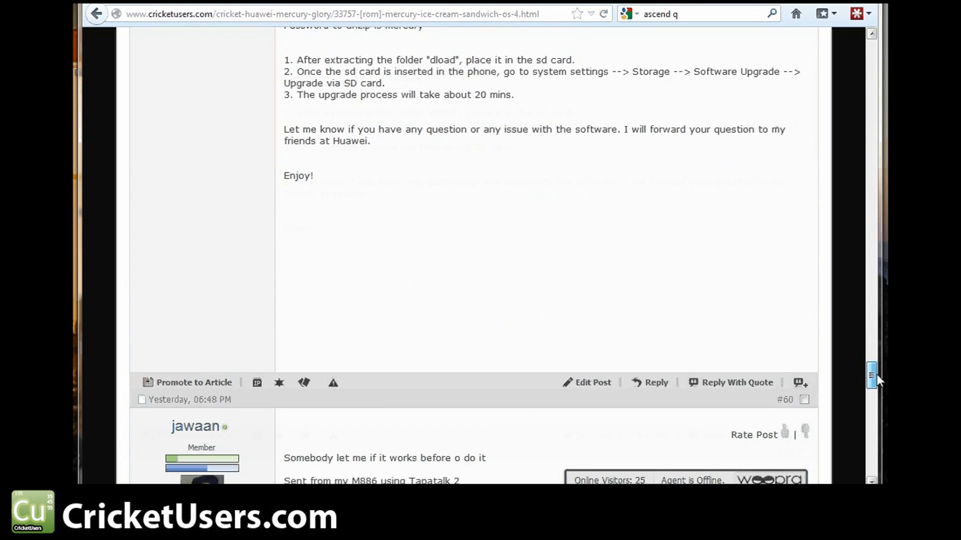
scroll("down", 3)
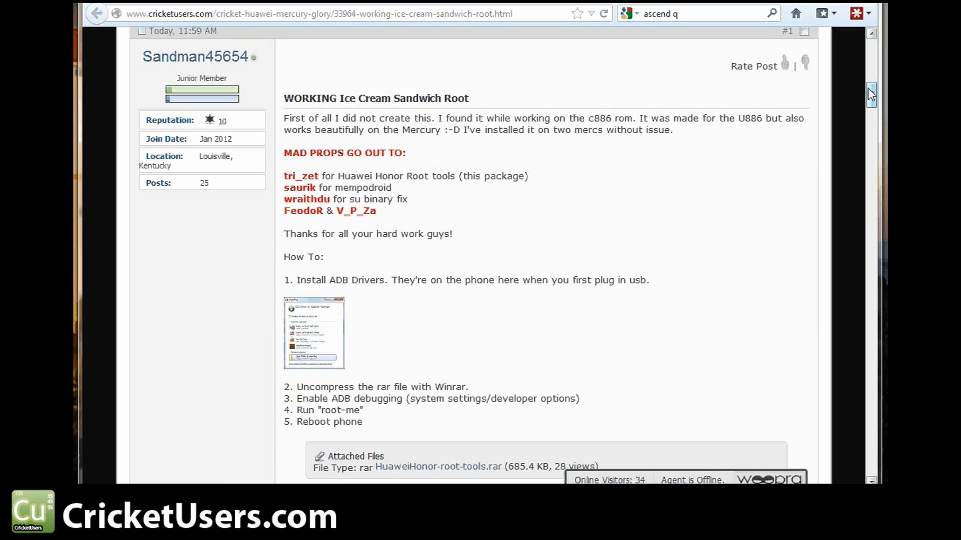
- Read down the WORKING Ice Cream Sandwich Root how-to steps and return to the Glory thread list
scroll("down", 3)
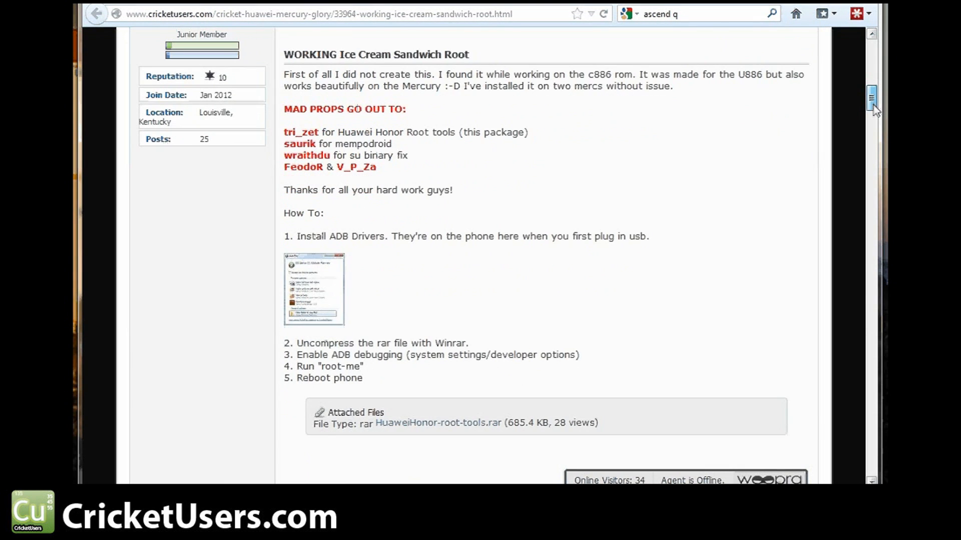
scroll("down", 3)
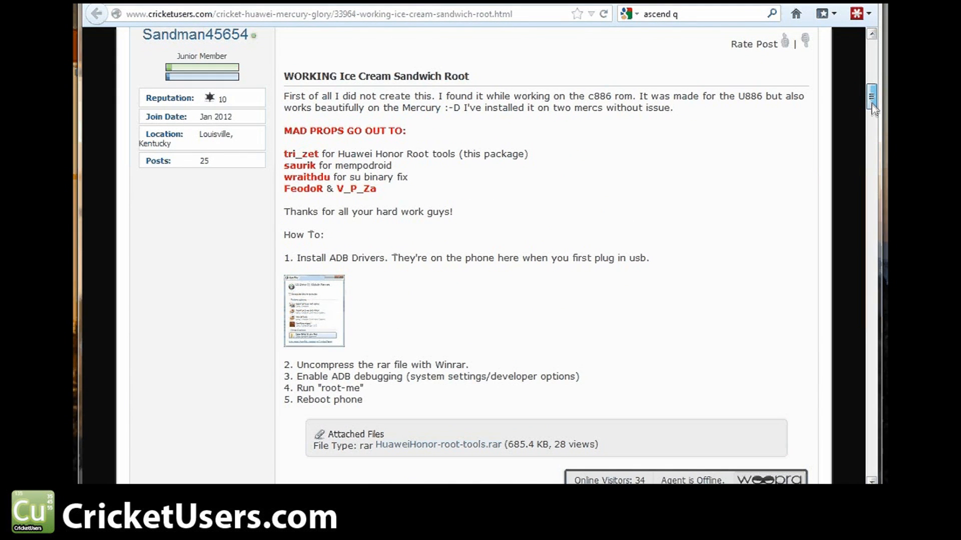
scroll("down", 3)
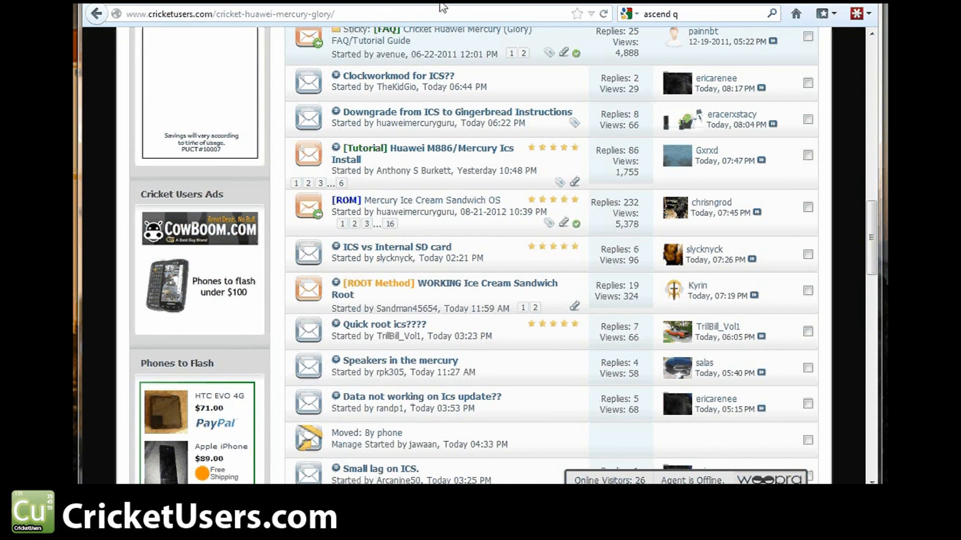
mouse_move(423, 153)
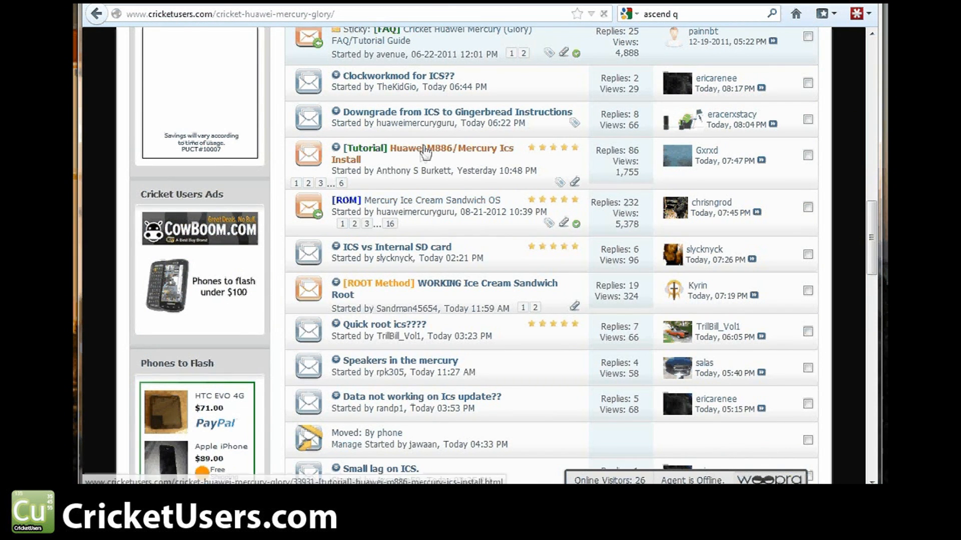
- Open the Huawei M886/Mercury ICS Install tutorial and scroll down to its attached screenshots
left_click(428, 153)
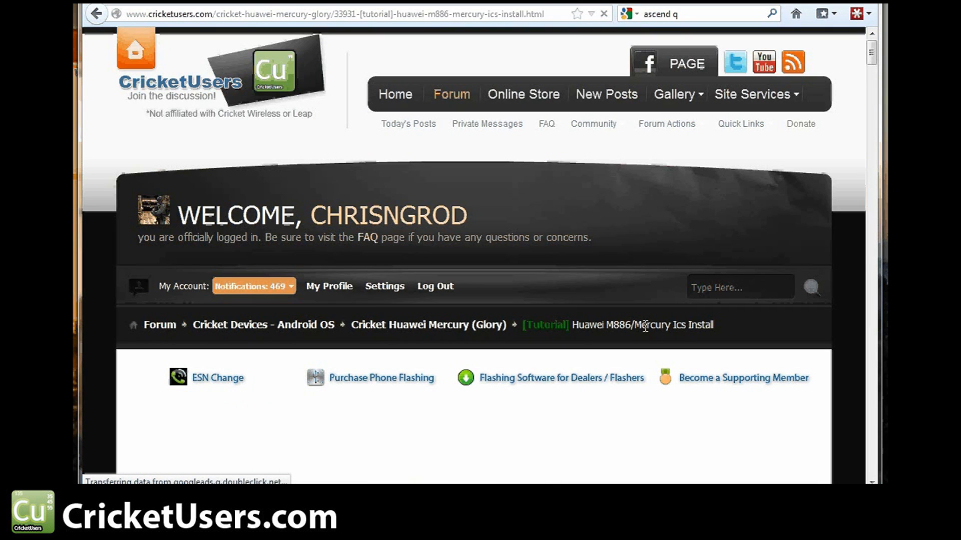
scroll("down", 3)
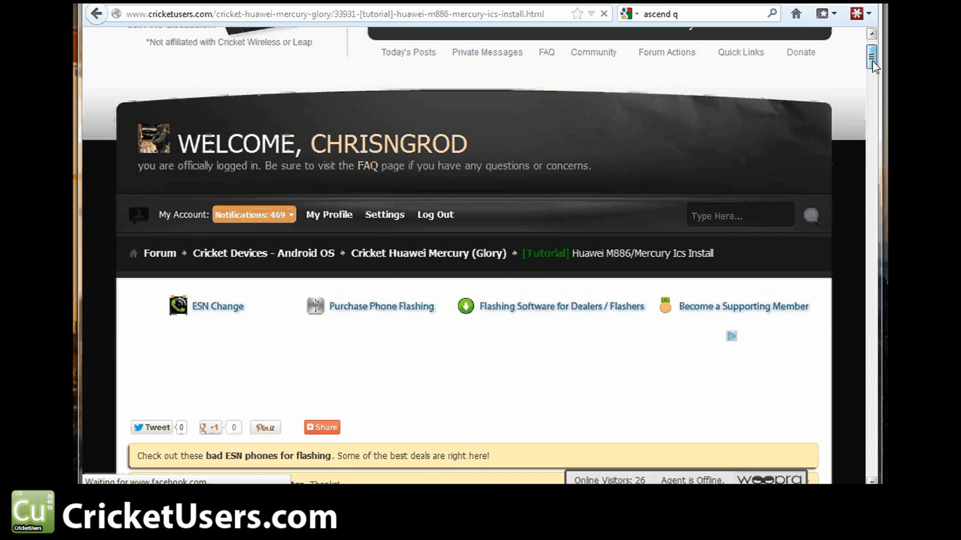
scroll("down", 3)
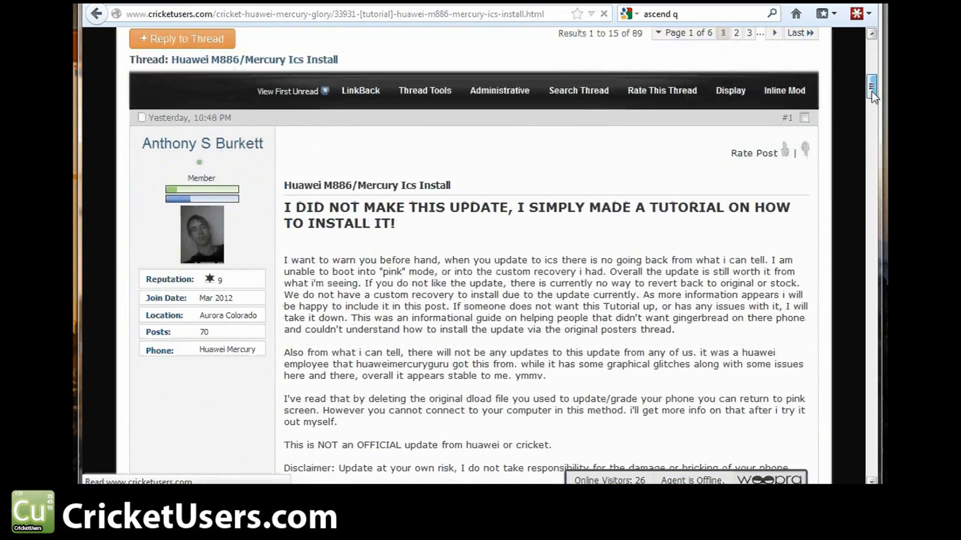
scroll("down", 3)
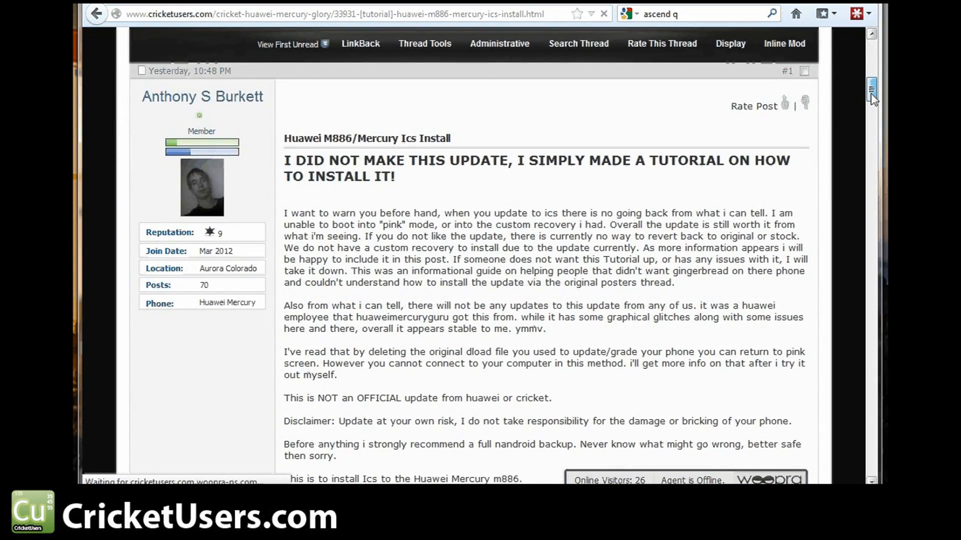
scroll("down", 3)
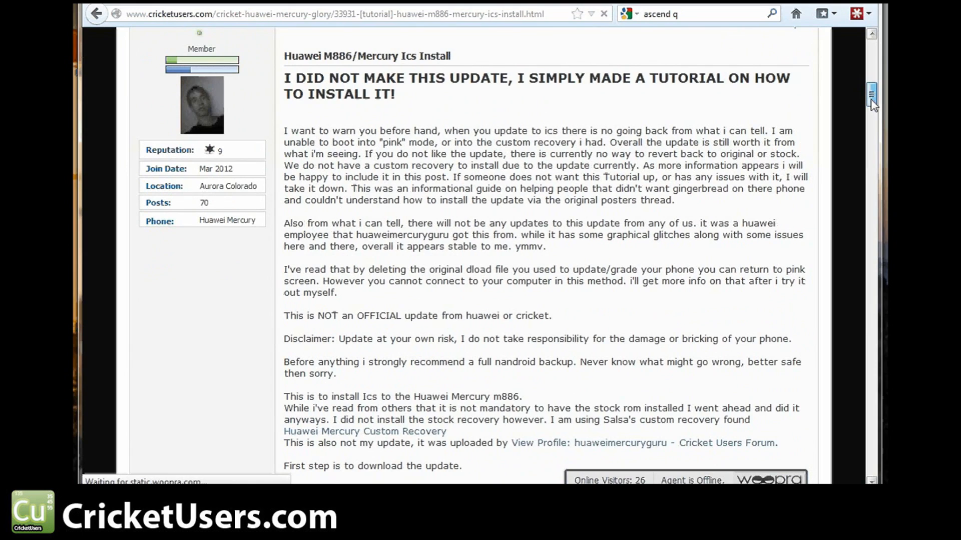
scroll("down", 3)
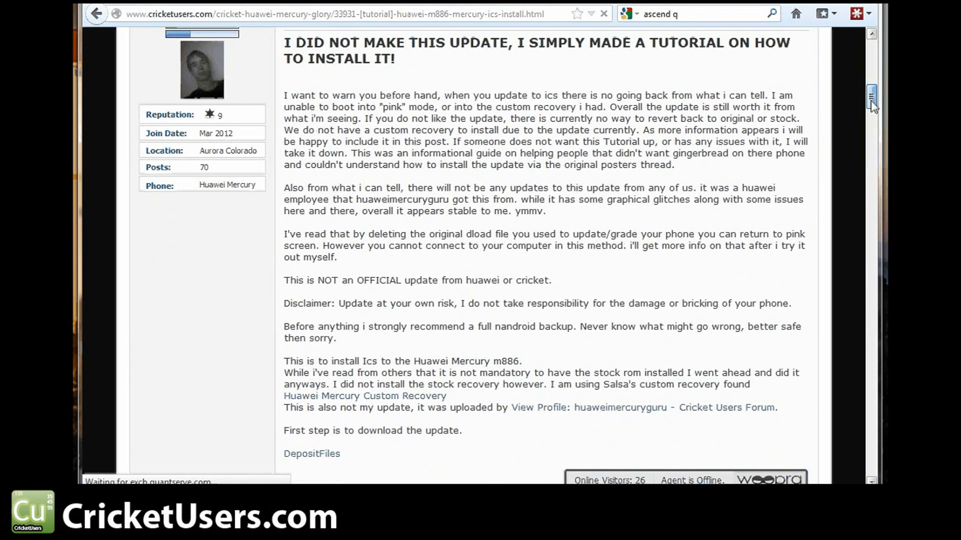
scroll("down", 3)
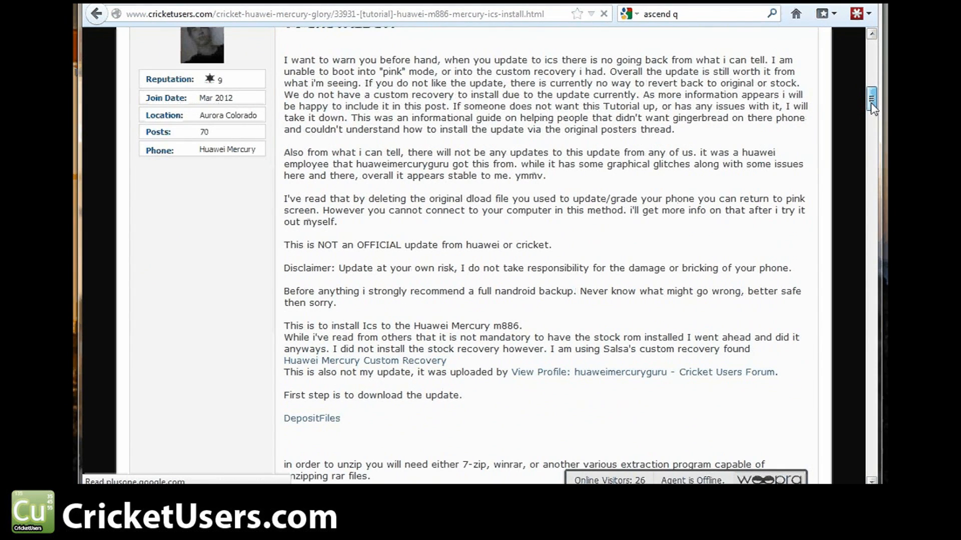
scroll("down", 3)
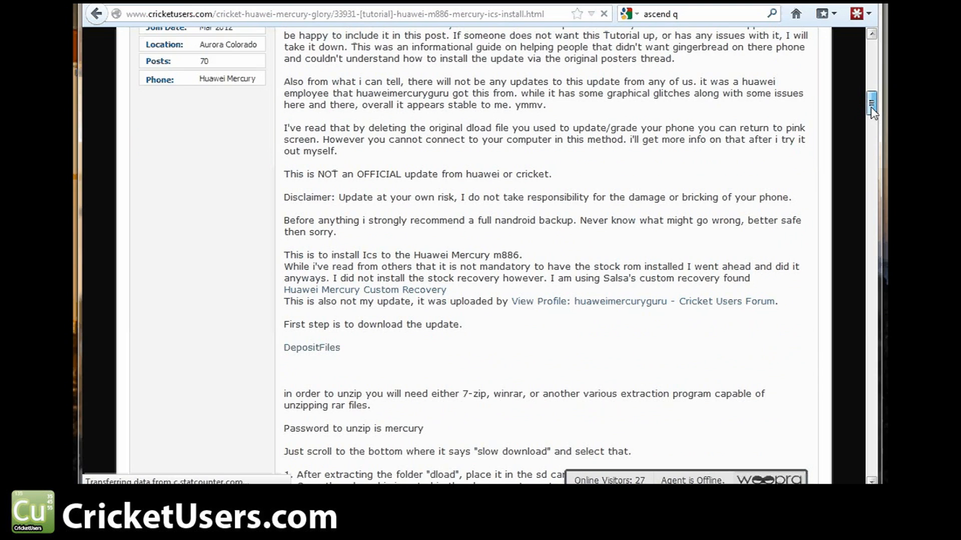
scroll("down", 3)
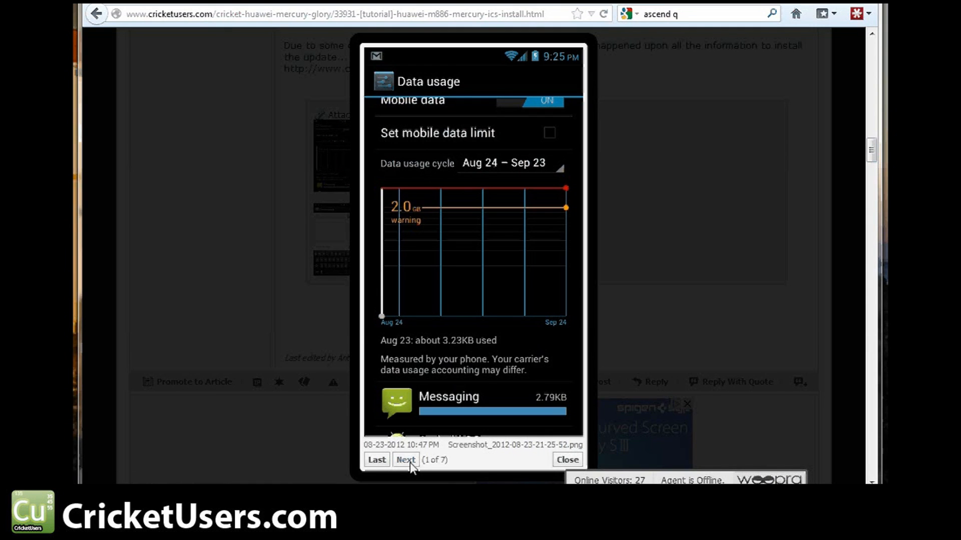
- Page through screenshots 2–7, jump back to the first, and close the viewer
left_click(406, 459)
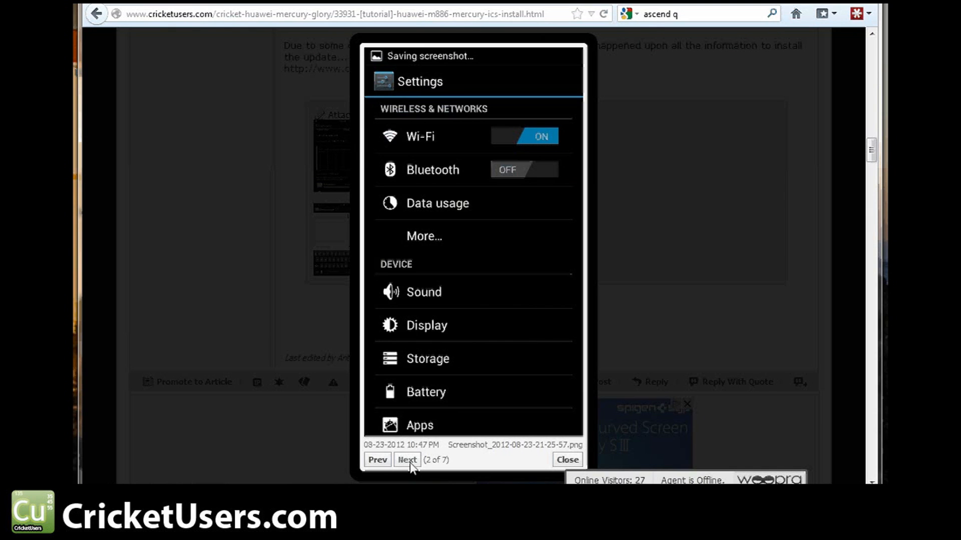
left_click(406, 460)
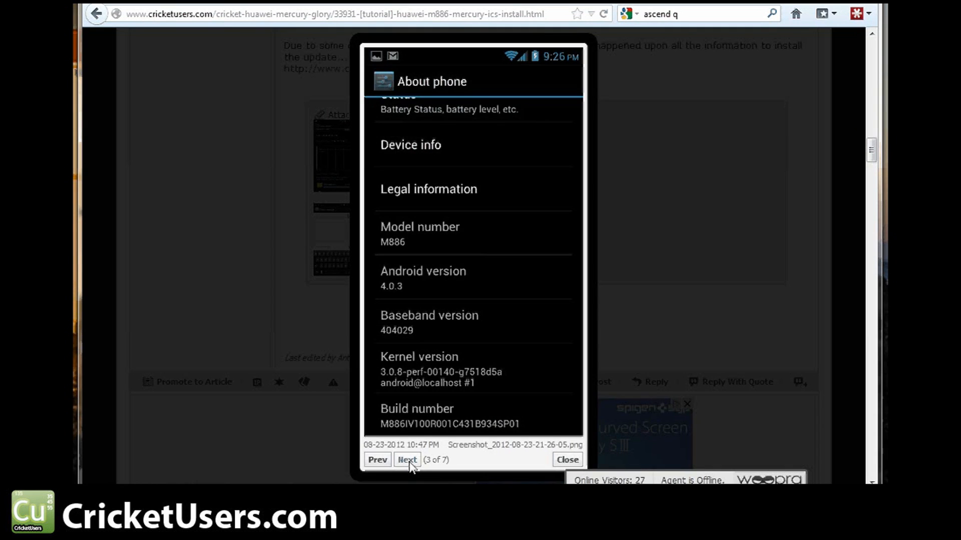
left_click(406, 459)
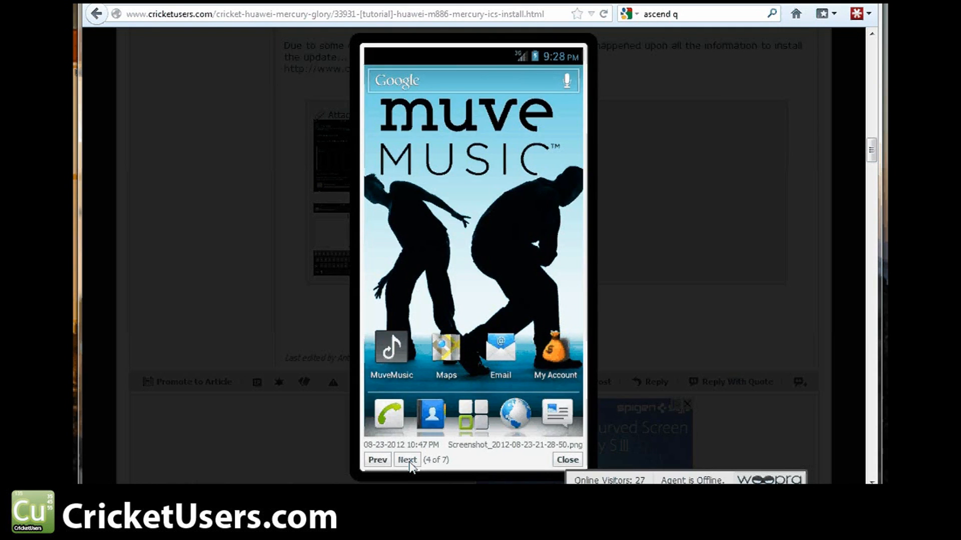
left_click(407, 459)
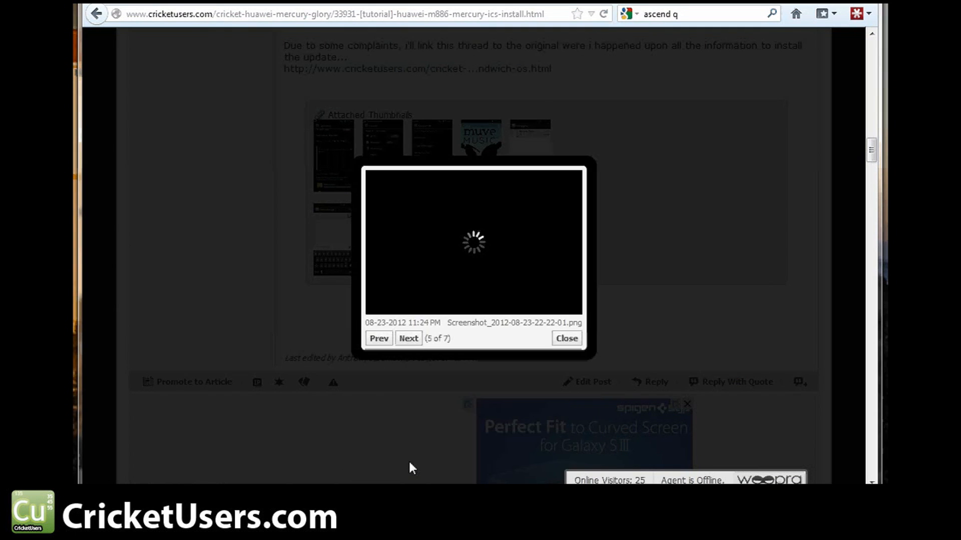
left_click(408, 338)
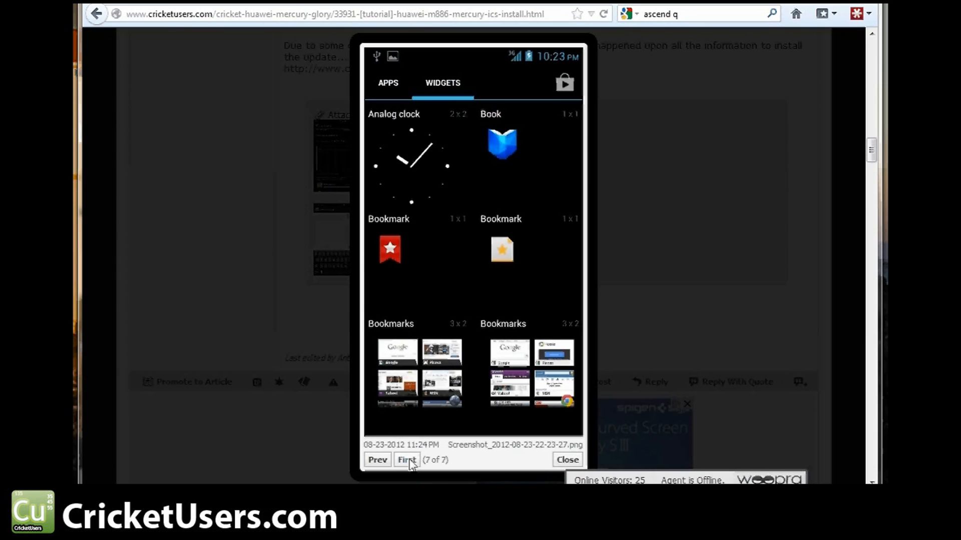
left_click(406, 460)
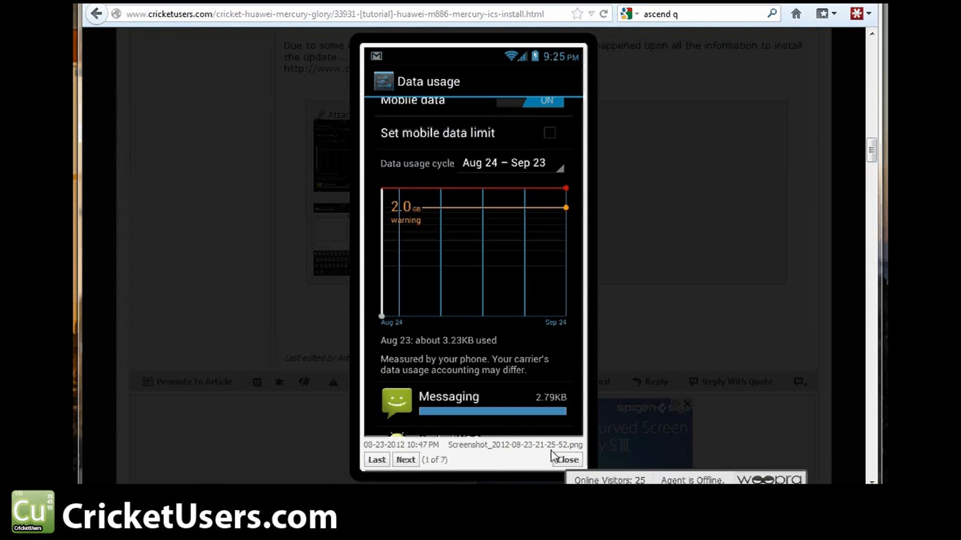
left_click(564, 459)
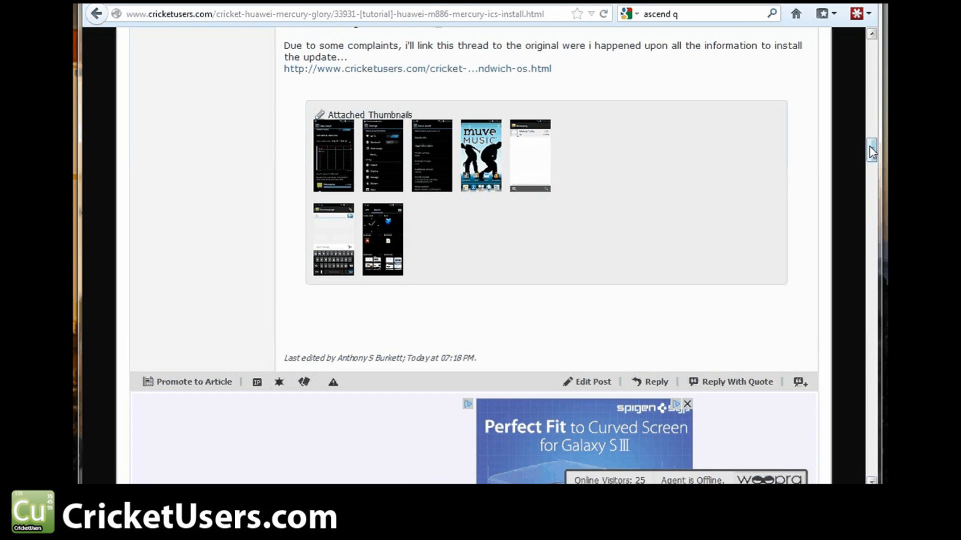
scroll("down", 3)
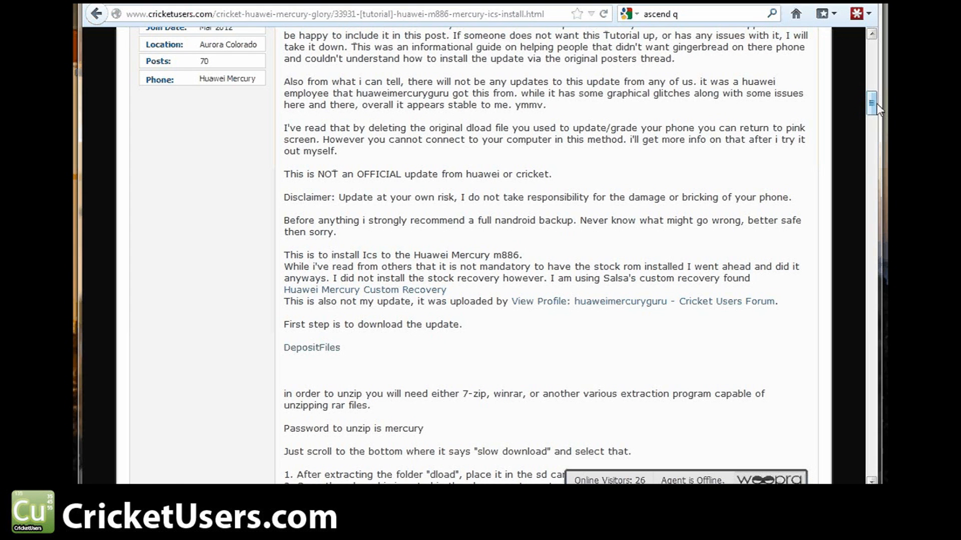
scroll("down", 3)
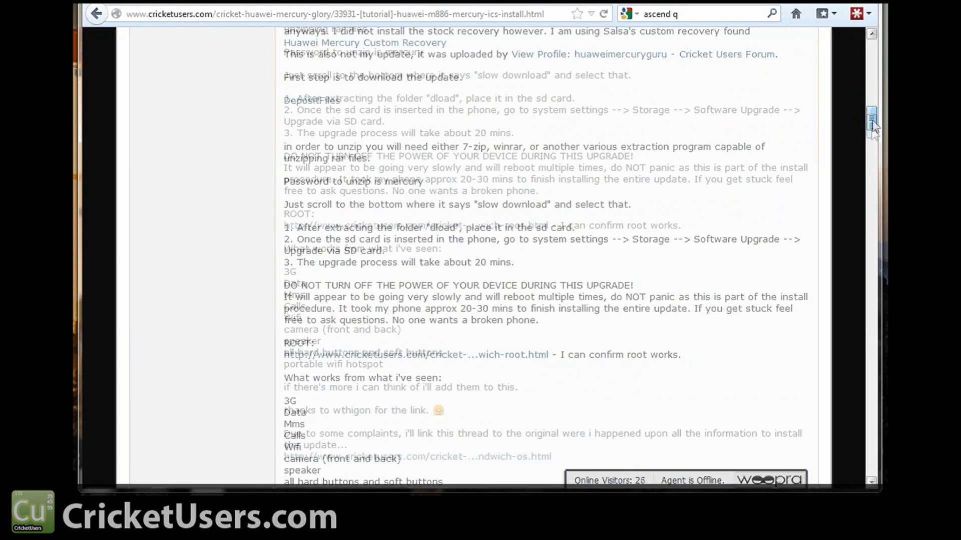
scroll("down", 3)
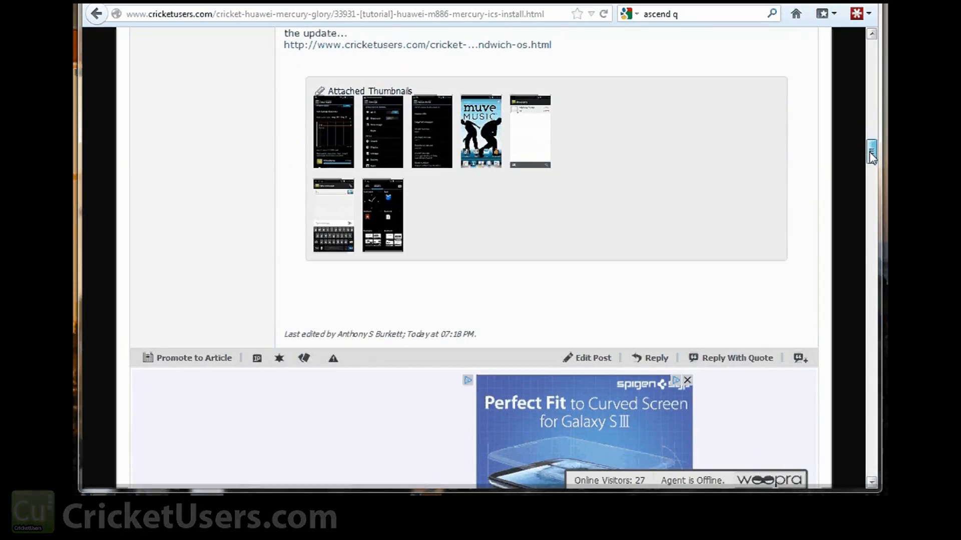